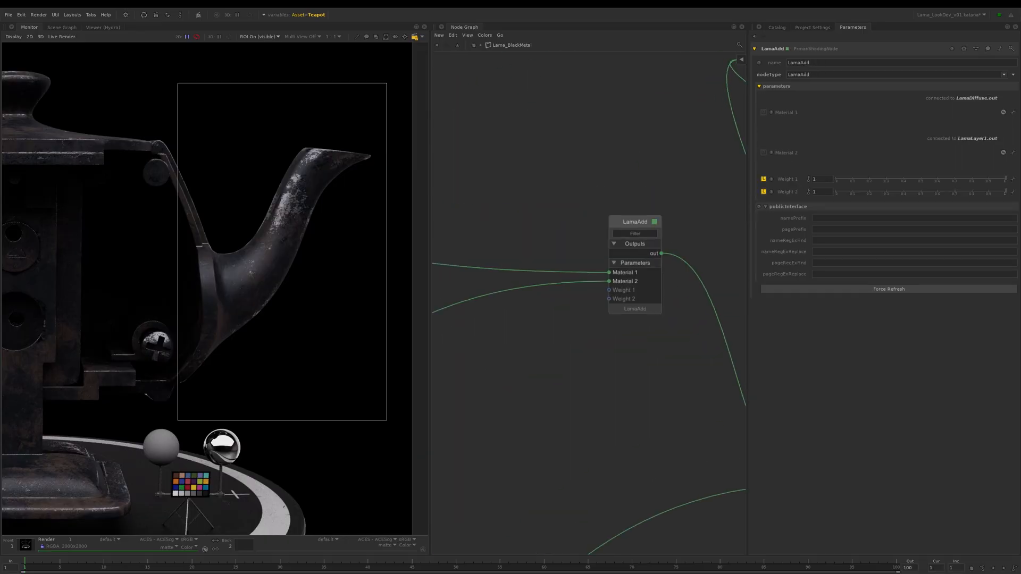
Select the RoughMetal LamaConductor node in Katana to view its parameters
left_click(601, 277)
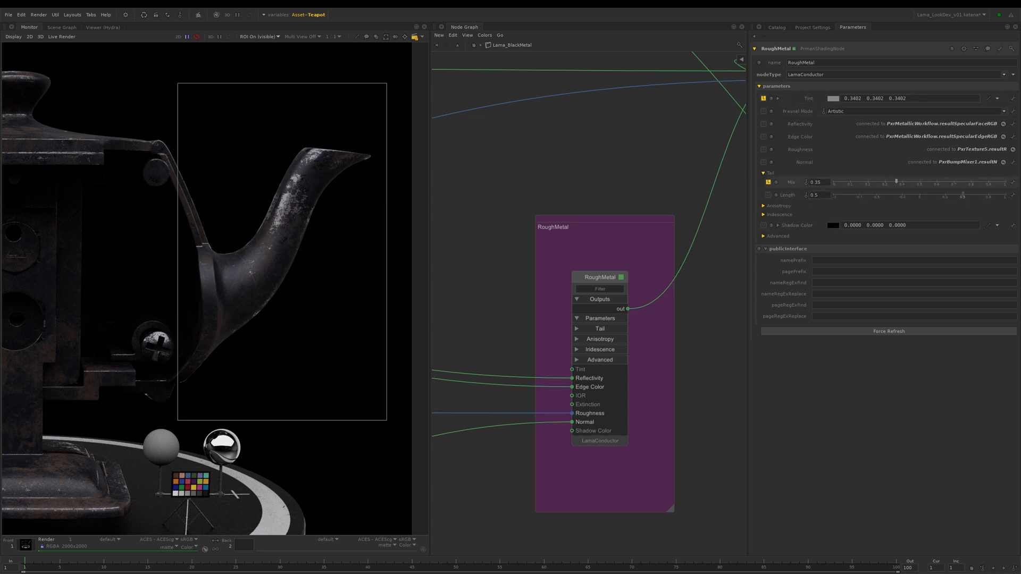
left_click_drag(894, 182, 867, 182)
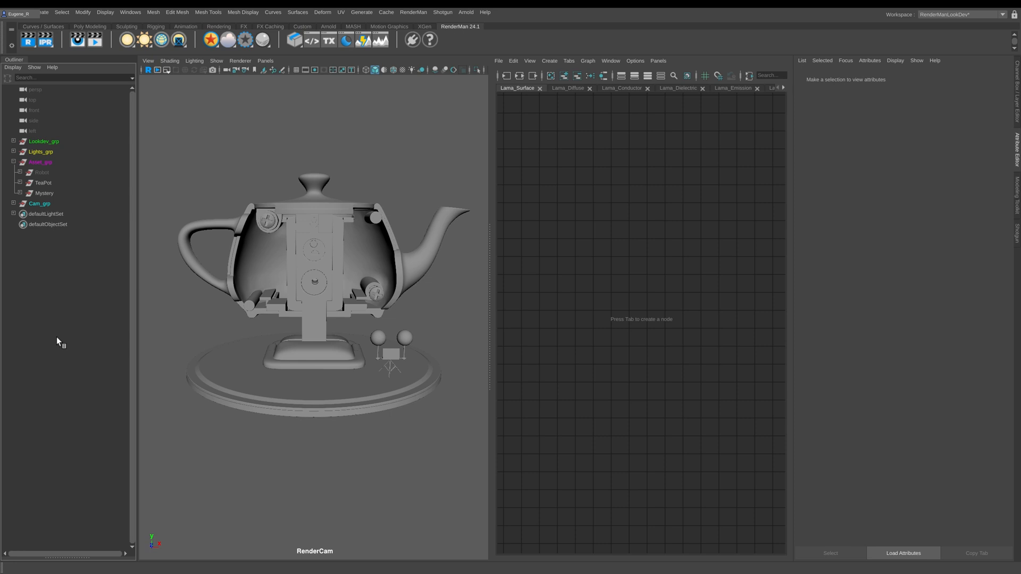
mouse_move(72, 250)
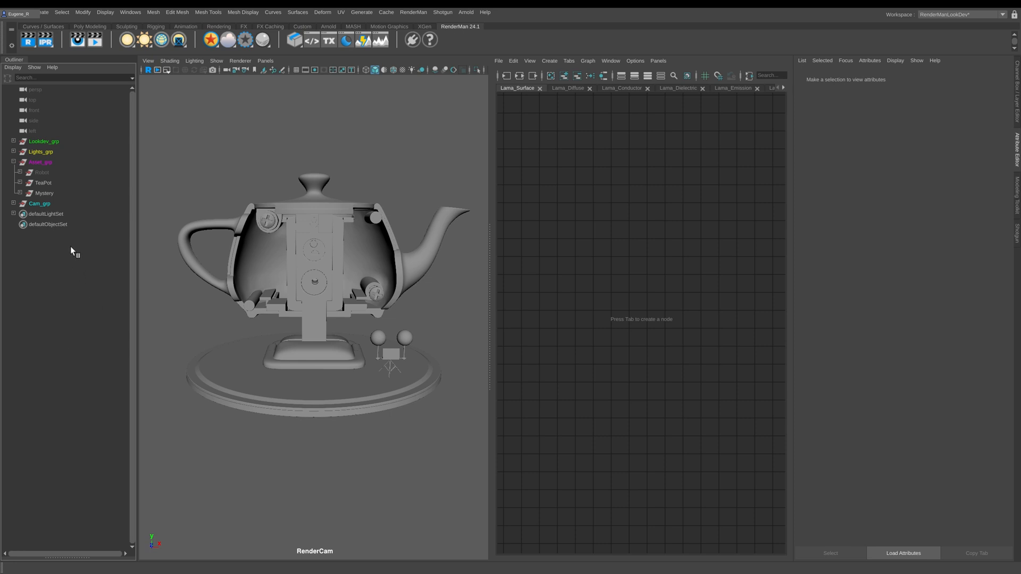
Select TeaPot and assign it a new LamaSurface from the RenderMan shelf
left_click(43, 183)
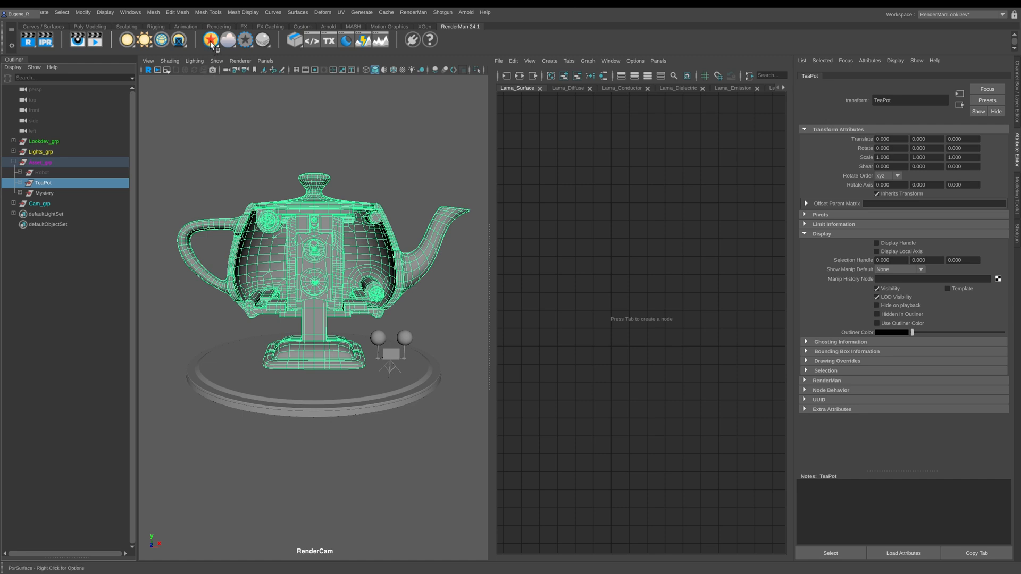
left_click(211, 40)
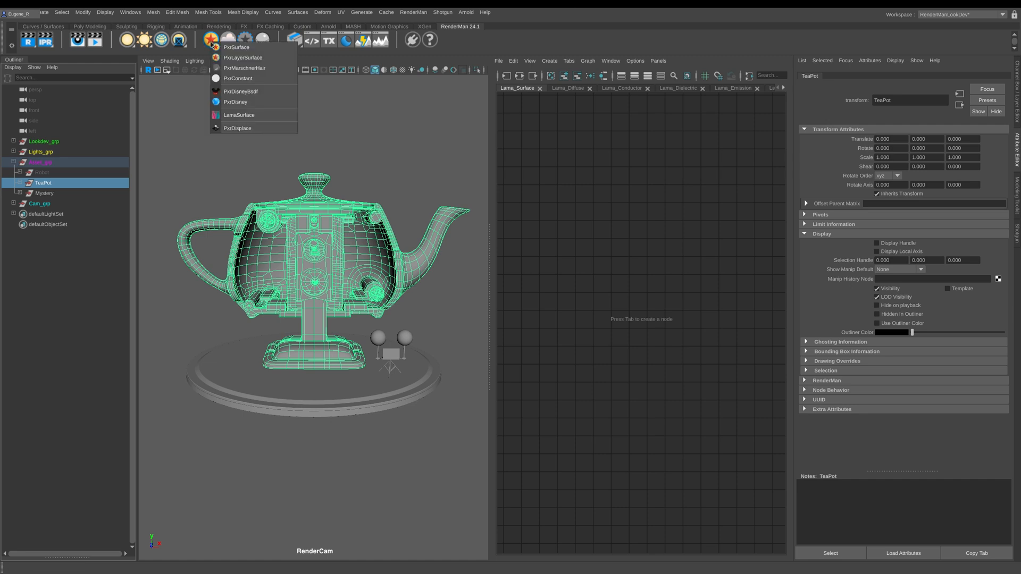
mouse_move(239, 116)
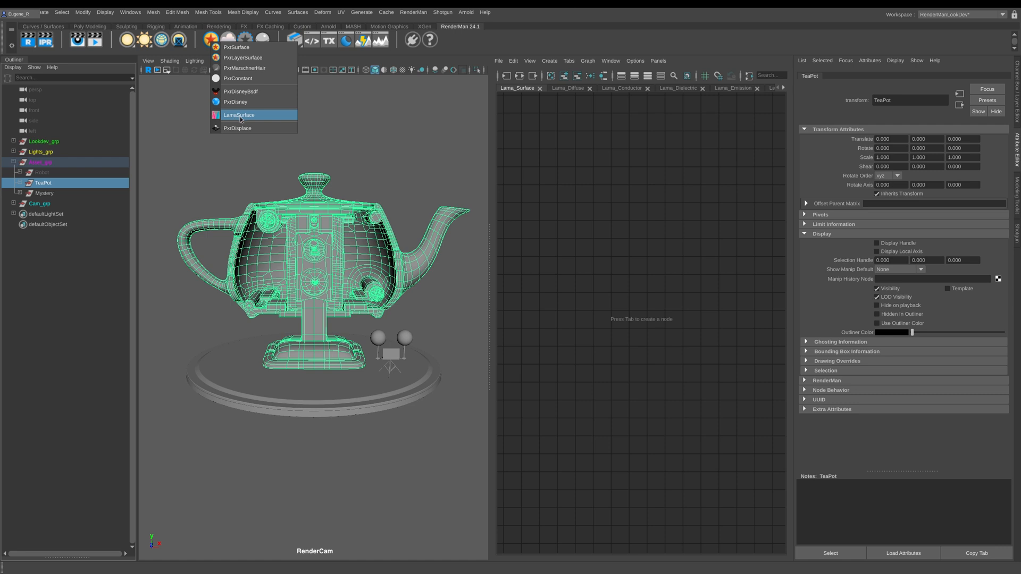
left_click(238, 114)
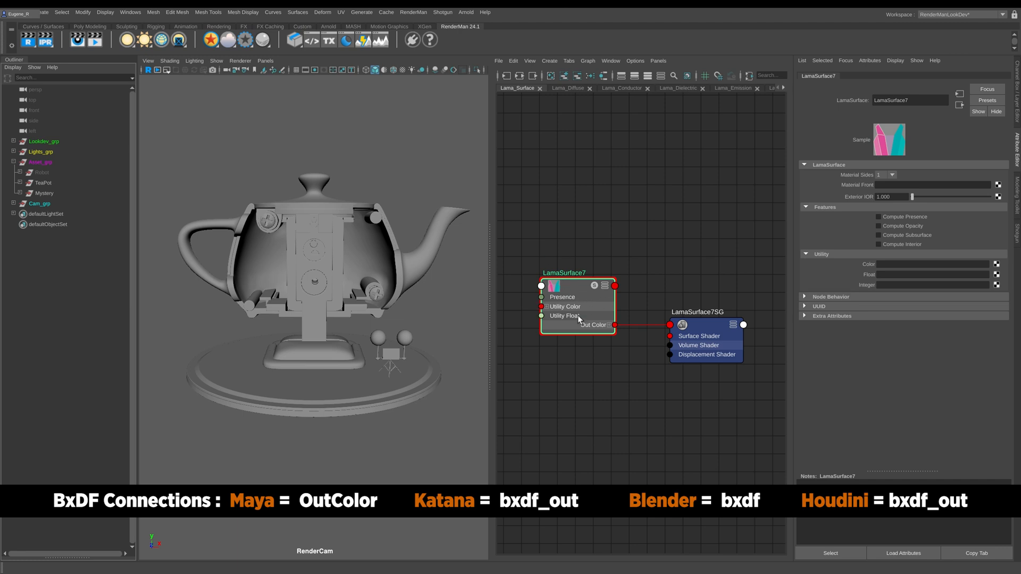
mouse_move(318, 259)
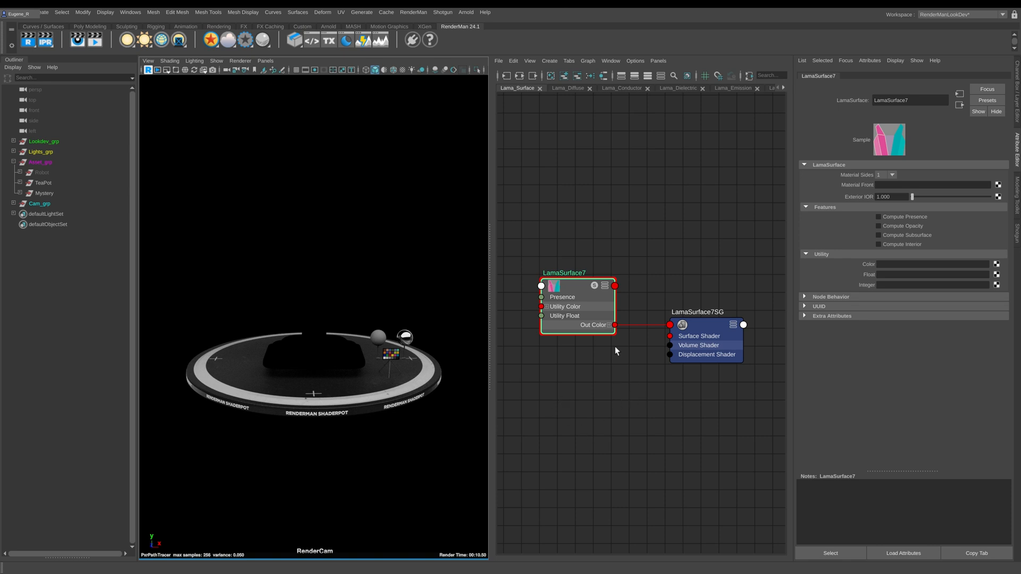
mouse_move(582, 293)
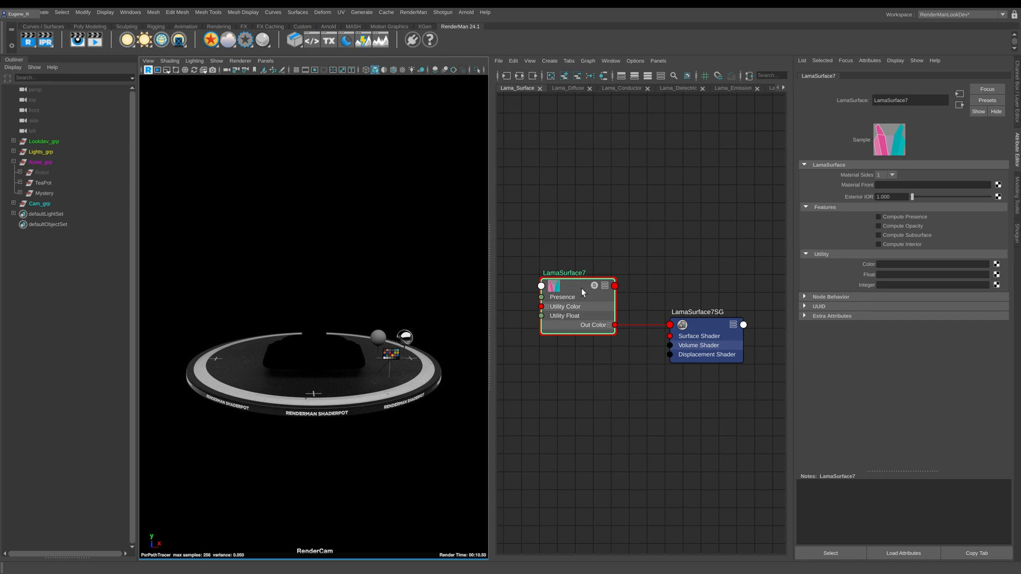
mouse_move(569, 427)
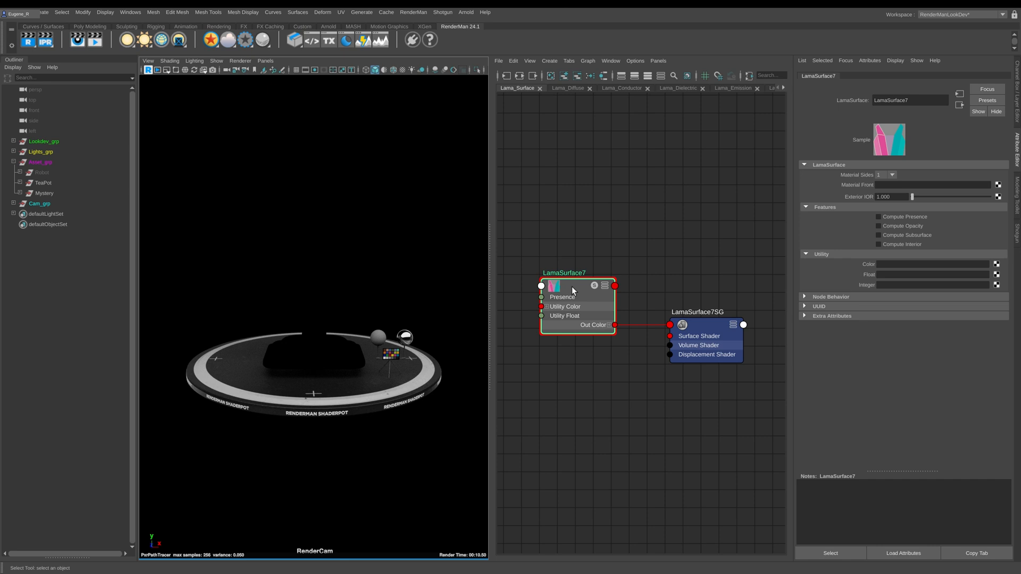
mouse_move(572, 290)
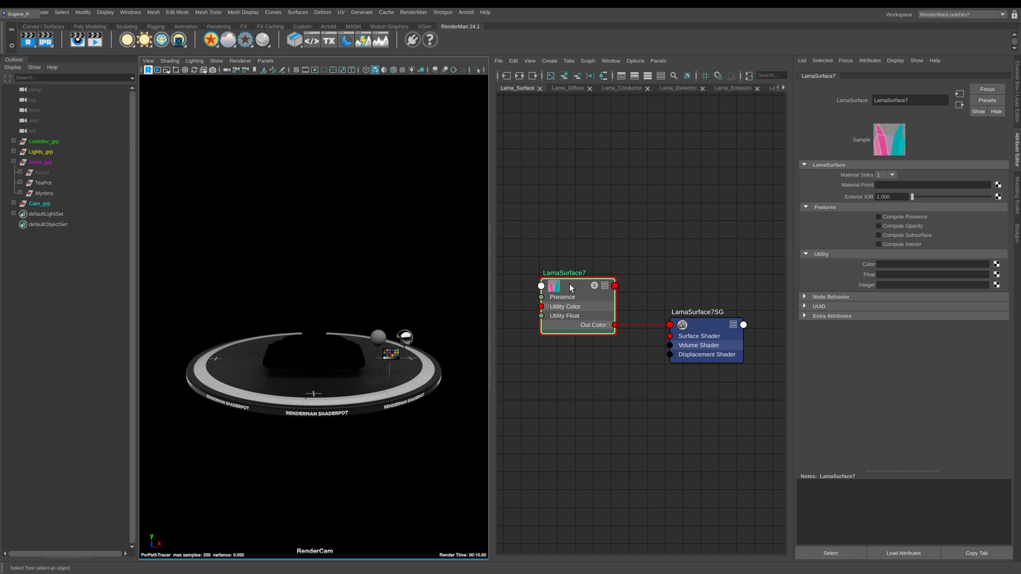
mouse_move(570, 257)
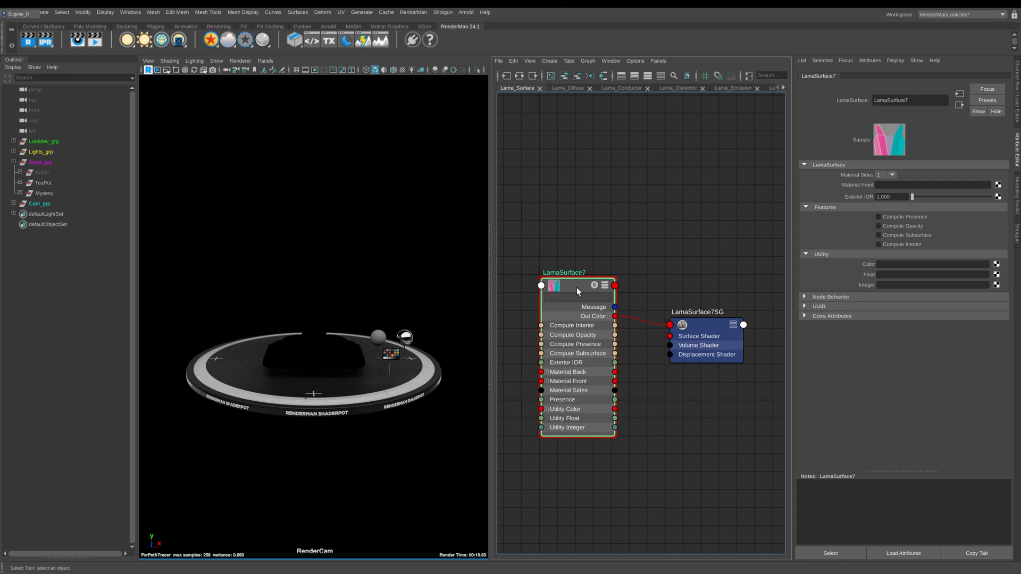
Create a LamaDiffuse node and connect its Out Color to LamaSurface7's Material Front
left_click_drag(577, 285, 672, 270)
type("lamad")
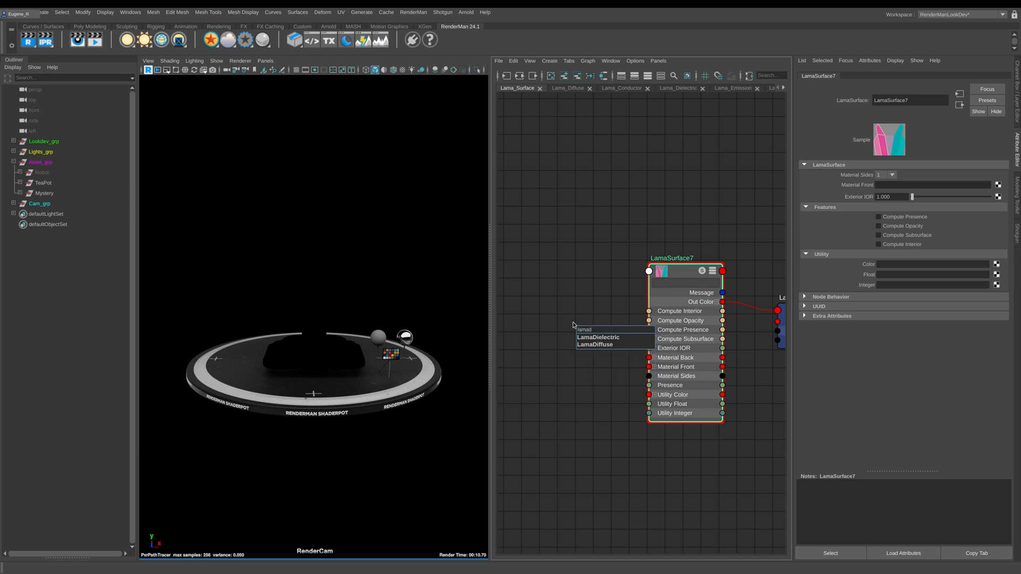
left_click(594, 344)
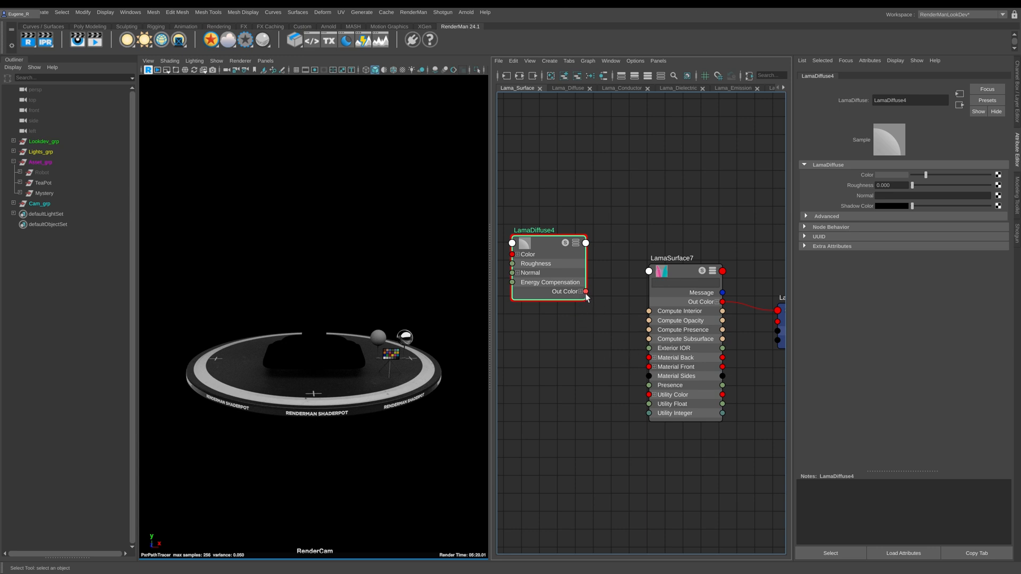
left_click_drag(584, 291, 619, 352)
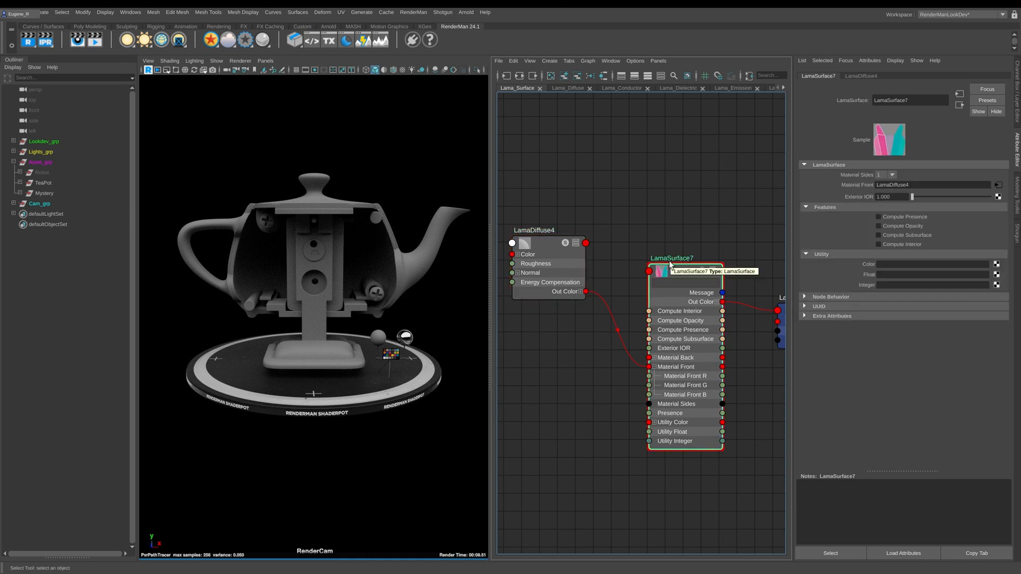
mouse_move(836, 174)
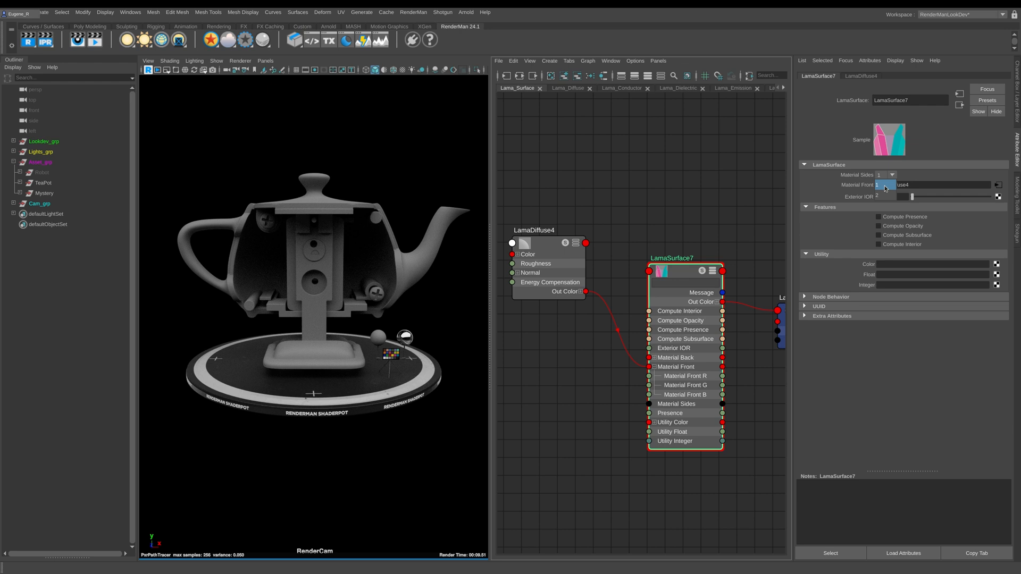
left_click(885, 197)
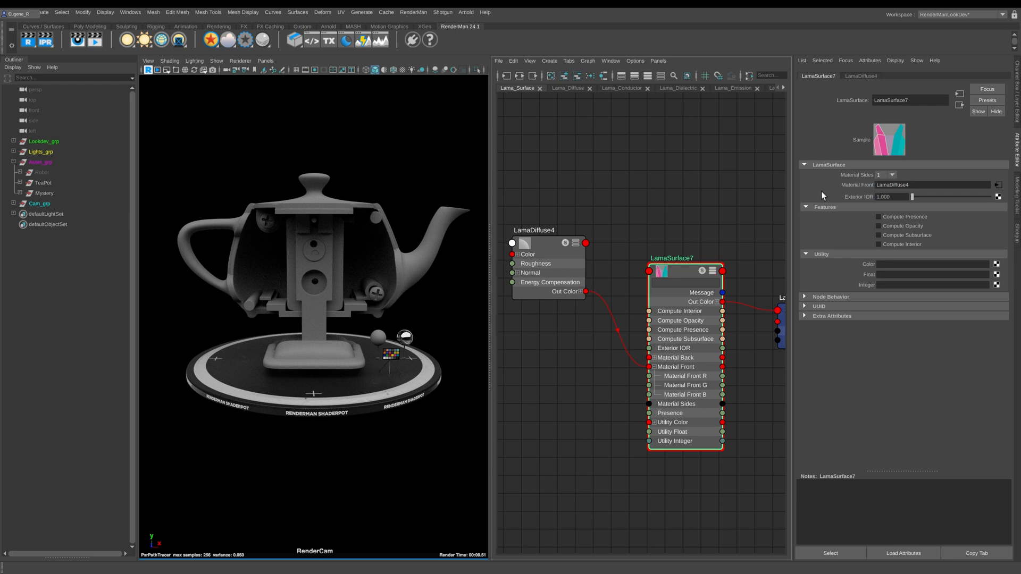
mouse_move(867, 180)
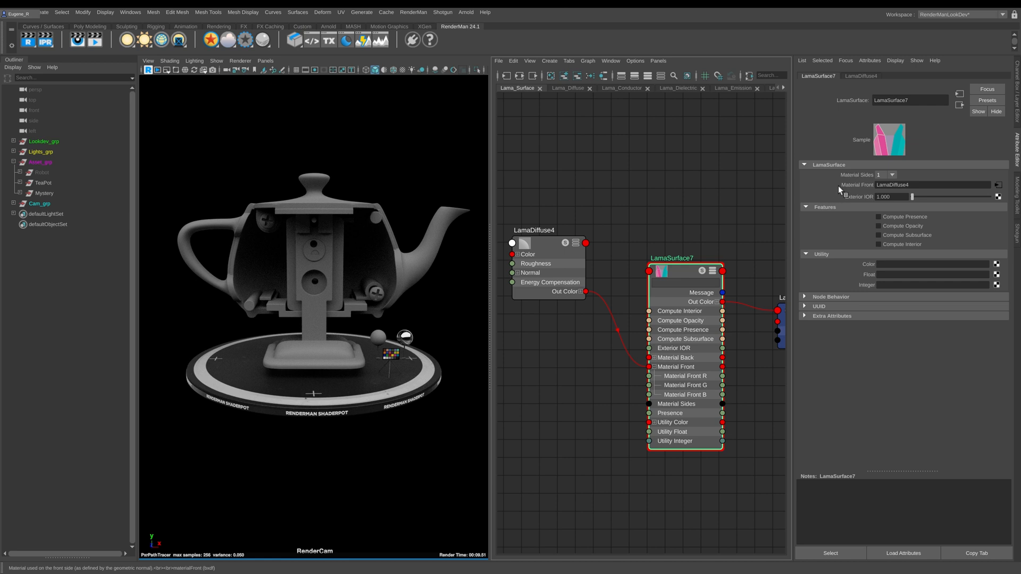
mouse_move(864, 191)
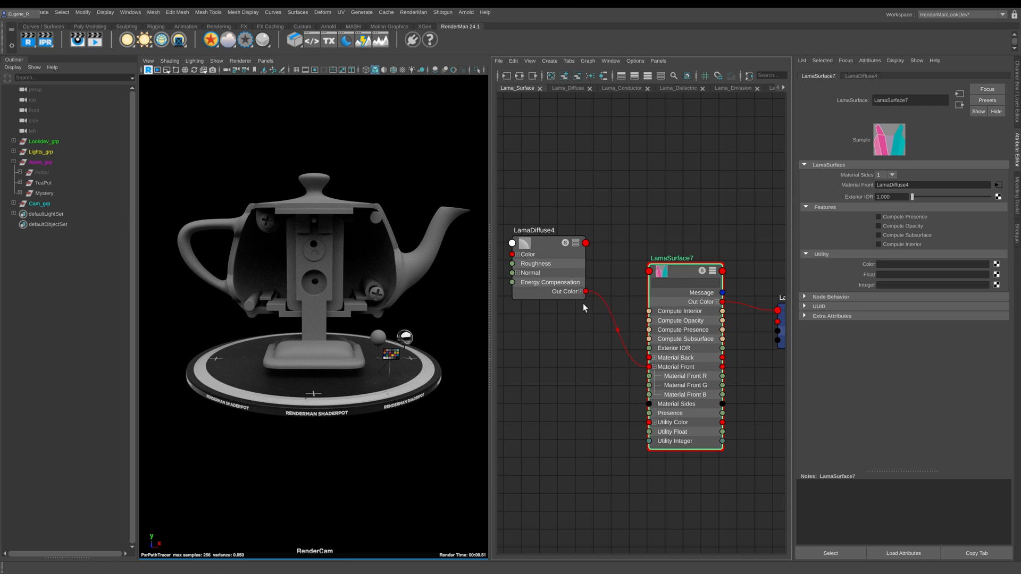
mouse_move(861, 223)
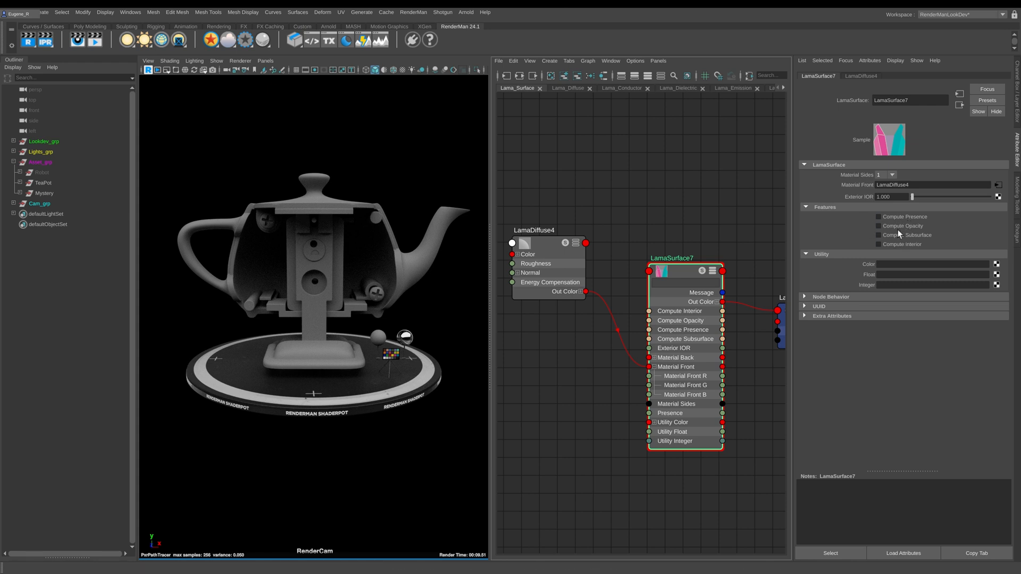
mouse_move(880, 217)
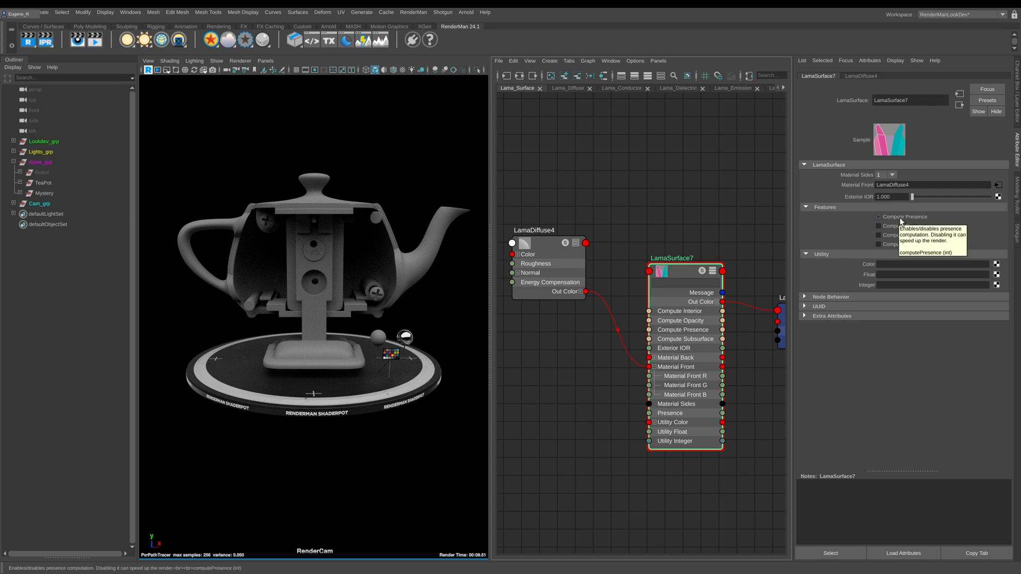
mouse_move(879, 225)
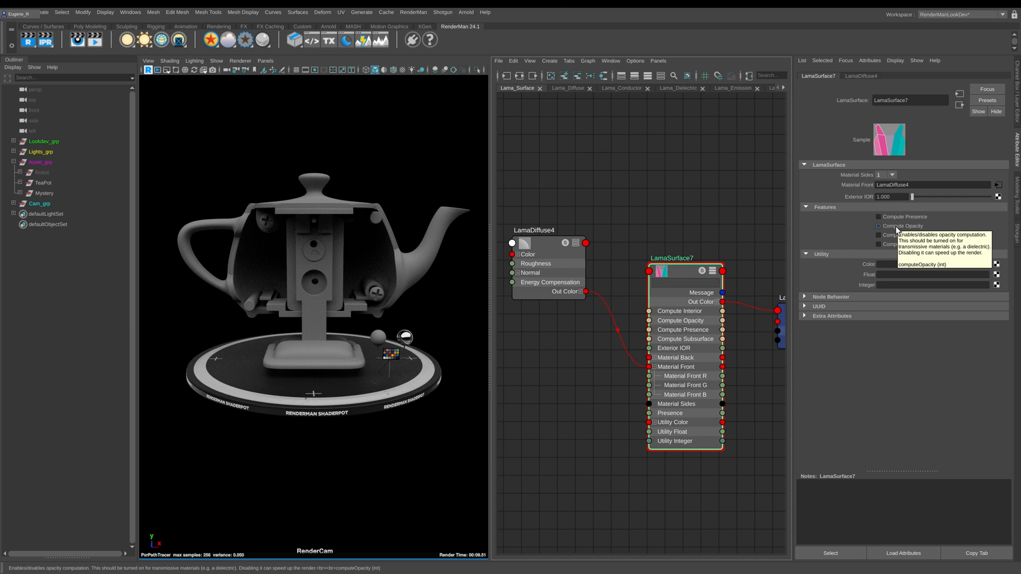
mouse_move(893, 235)
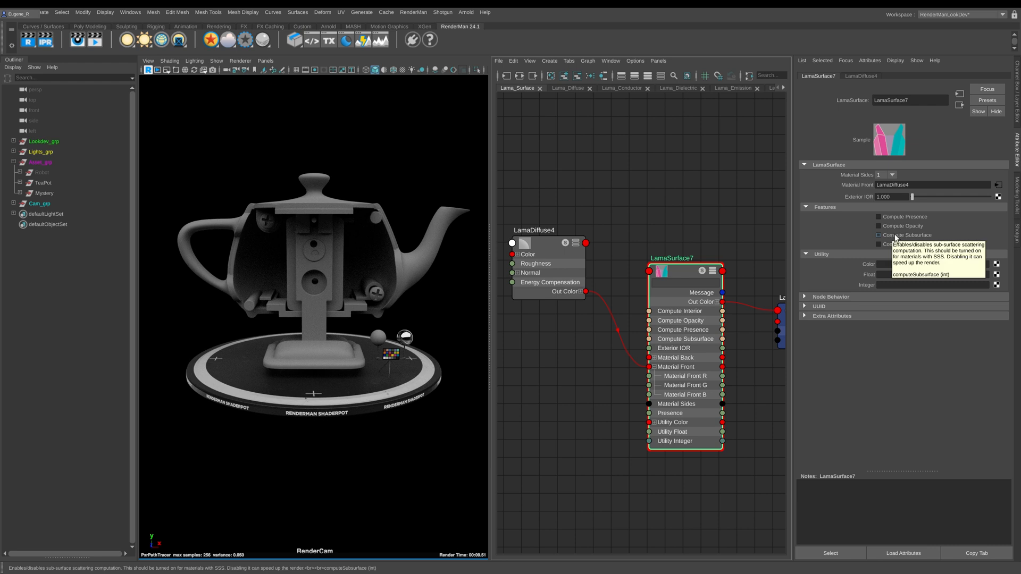
mouse_move(910, 239)
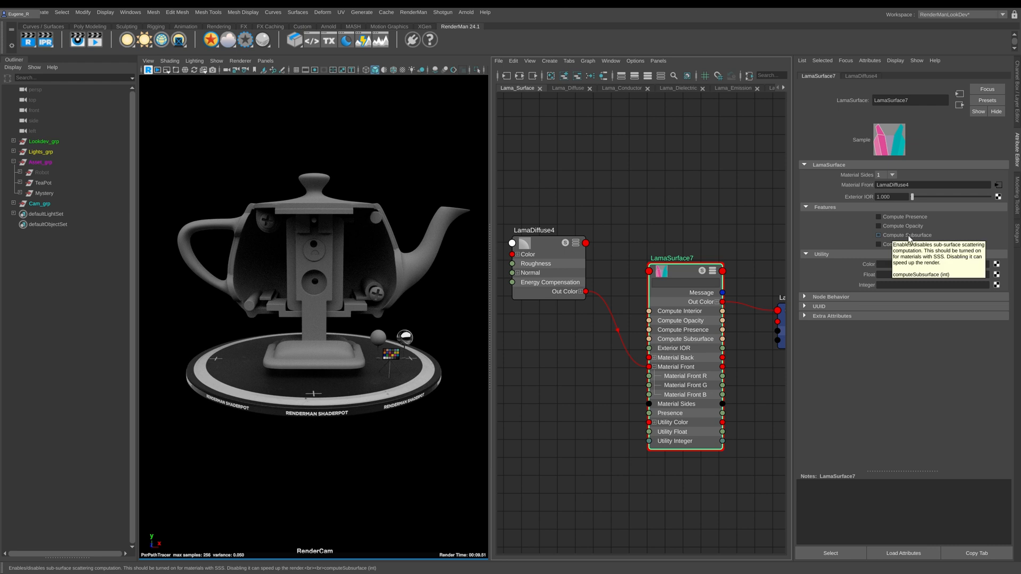
mouse_move(904, 244)
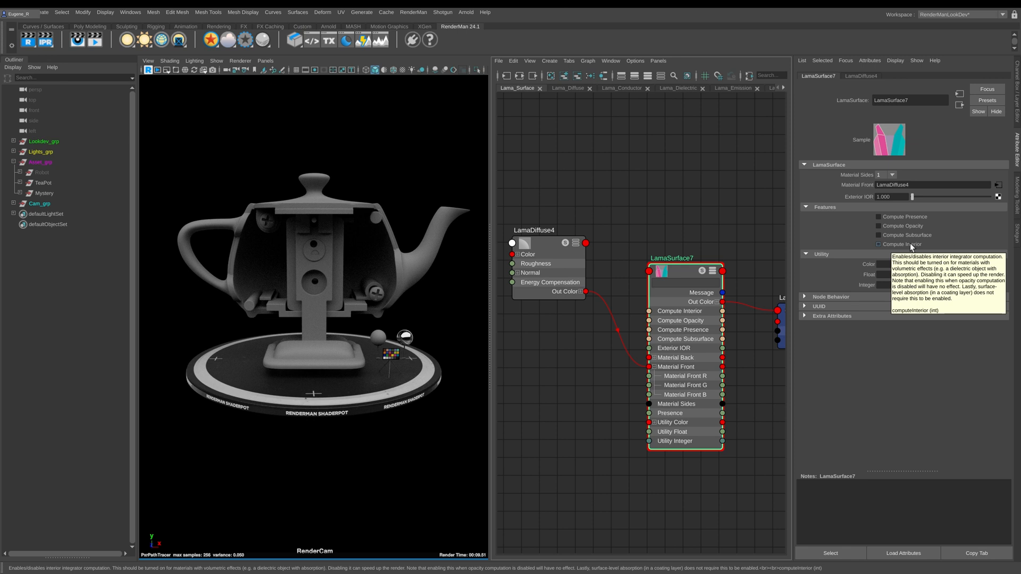
mouse_move(904, 247)
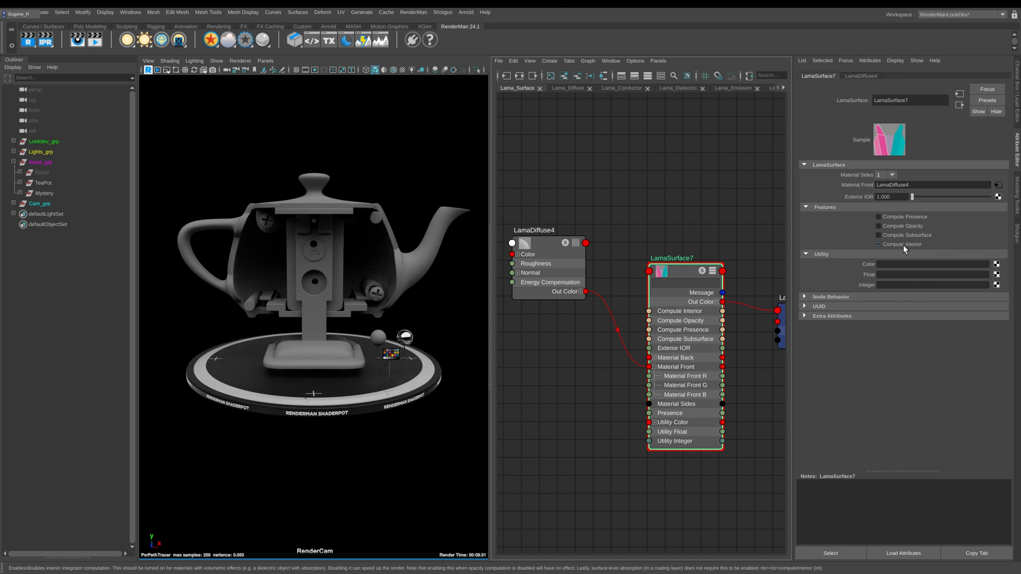
left_click(879, 244)
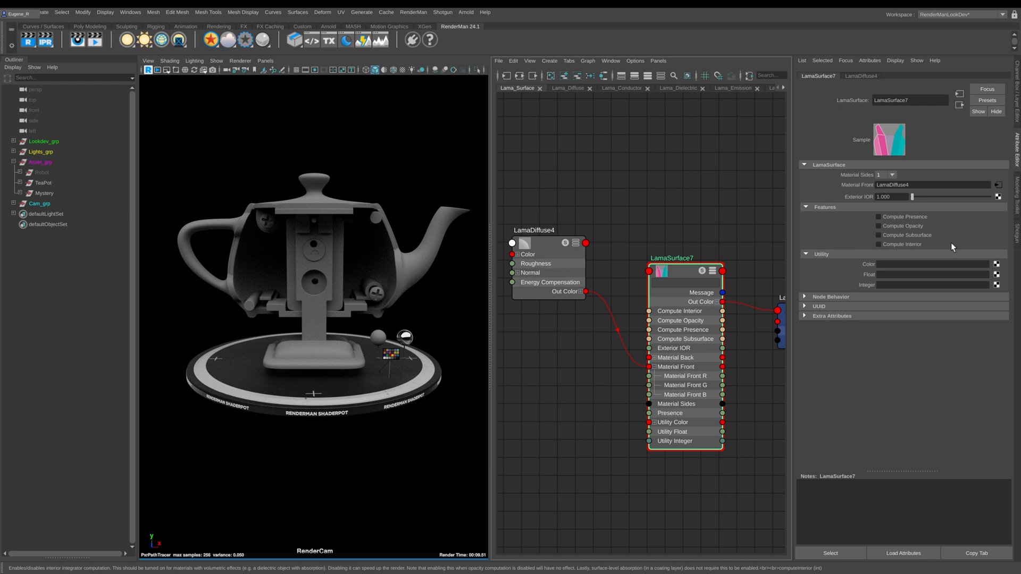
mouse_move(904, 226)
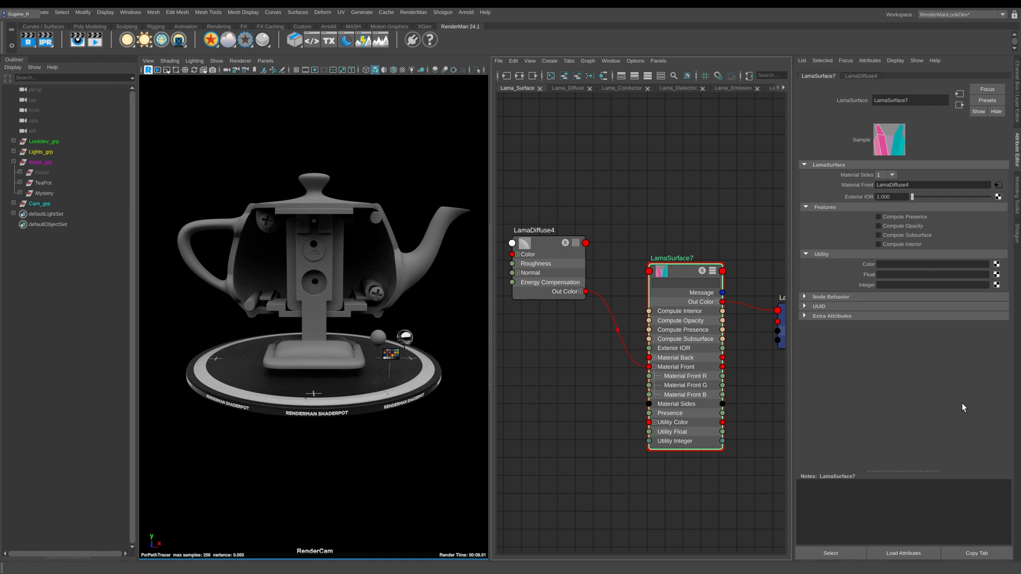
mouse_move(677, 272)
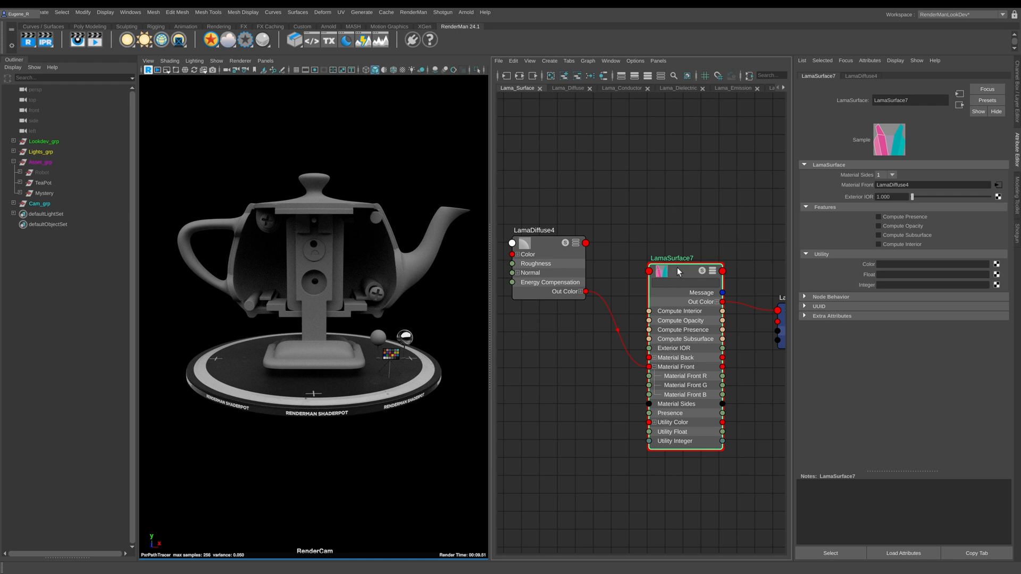
mouse_move(609, 211)
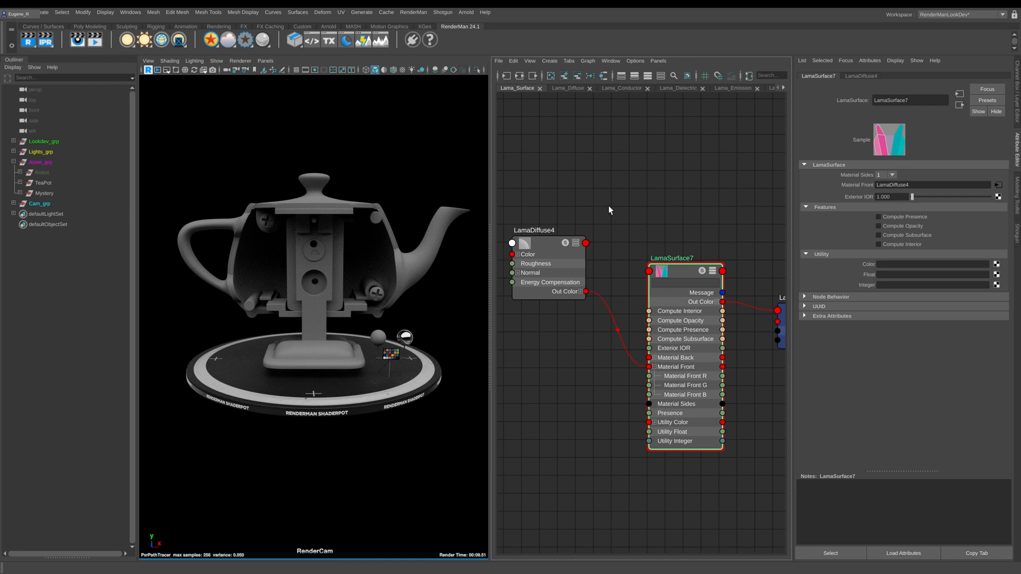